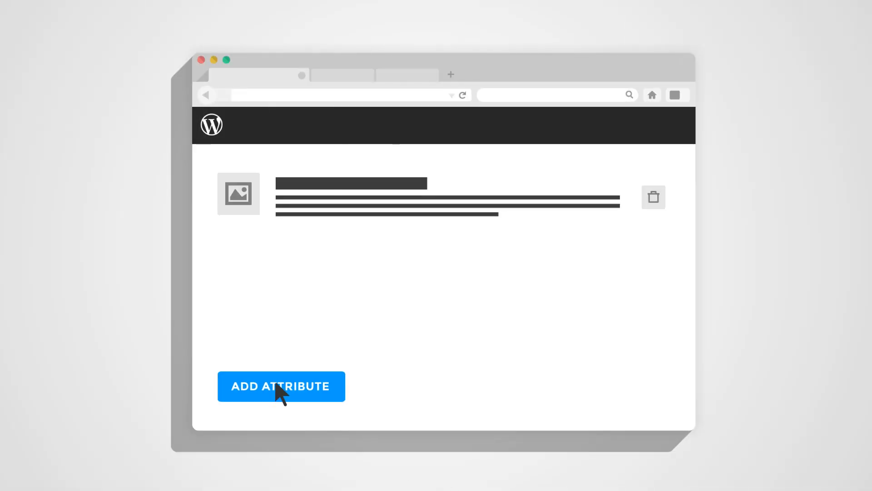
Append a text field, a colour picker field and another attribute below the image field
click(281, 387)
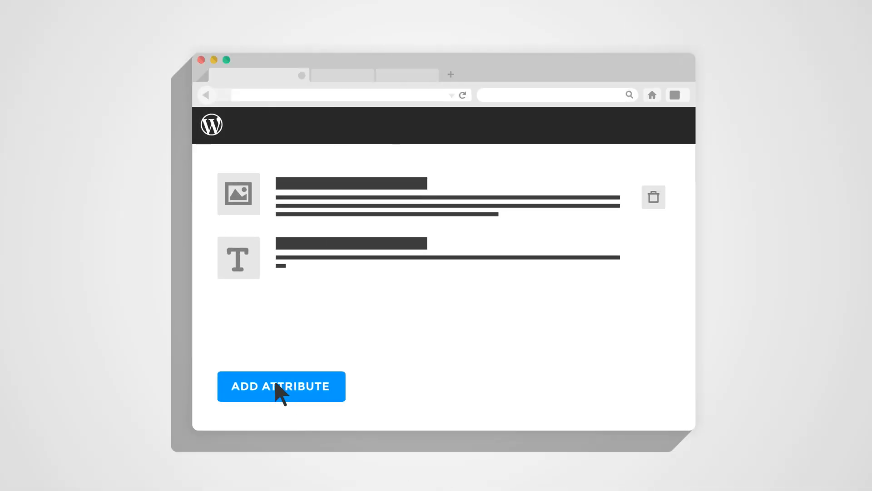
click(281, 387)
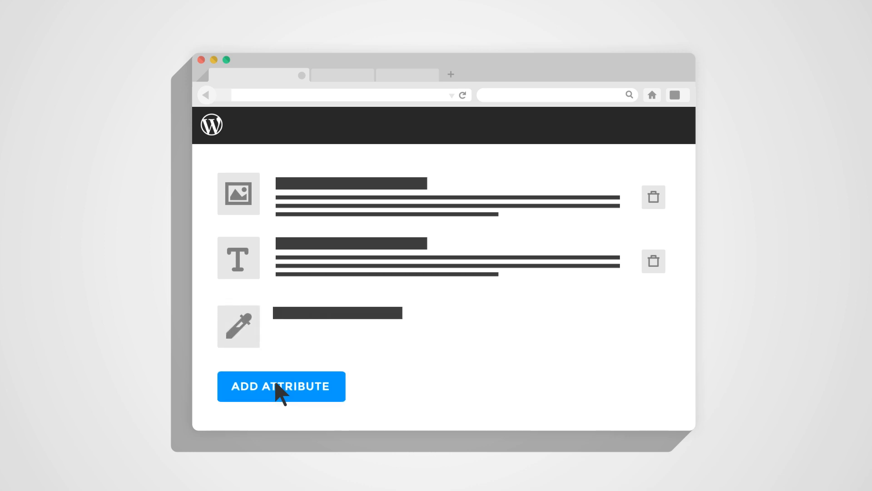
click(281, 386)
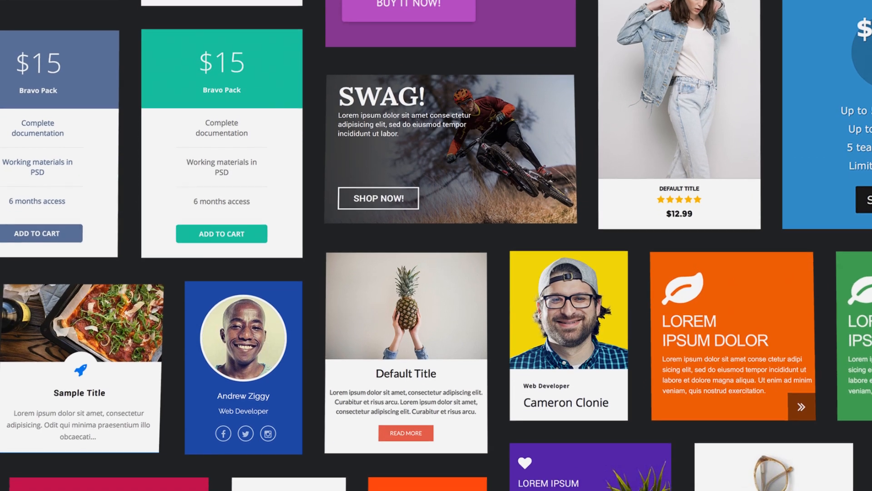
scroll(down, 3)
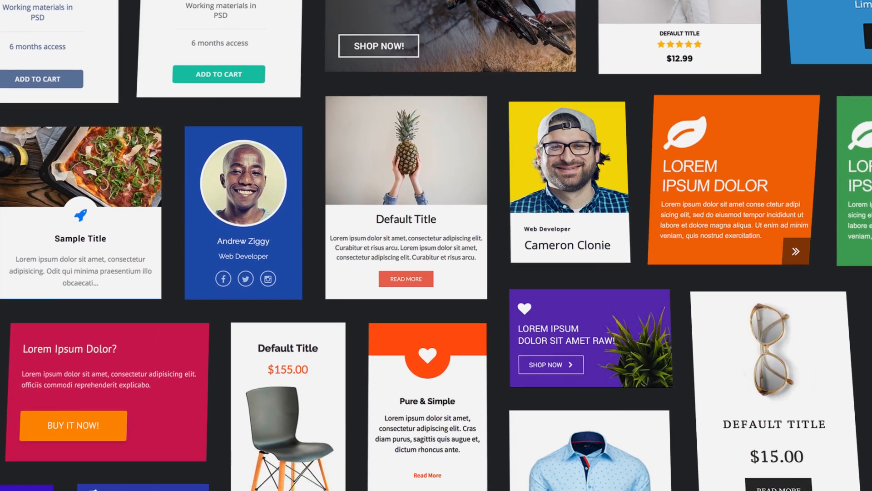
scroll(down, 3)
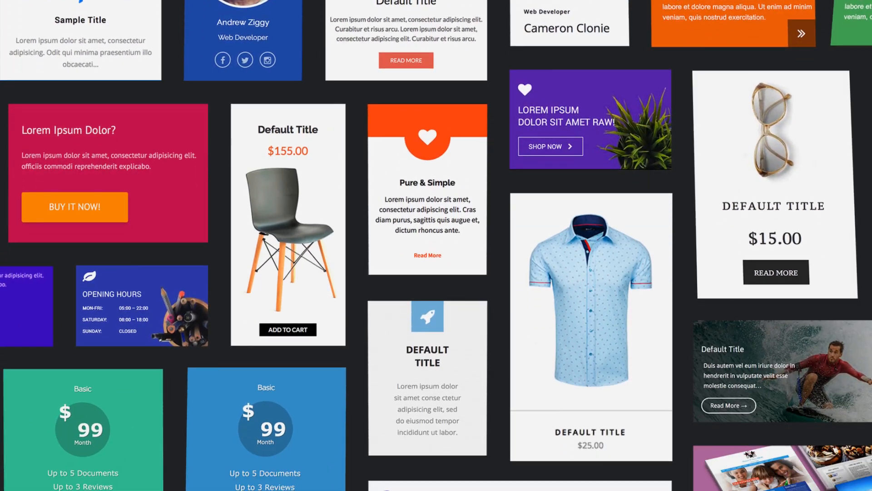